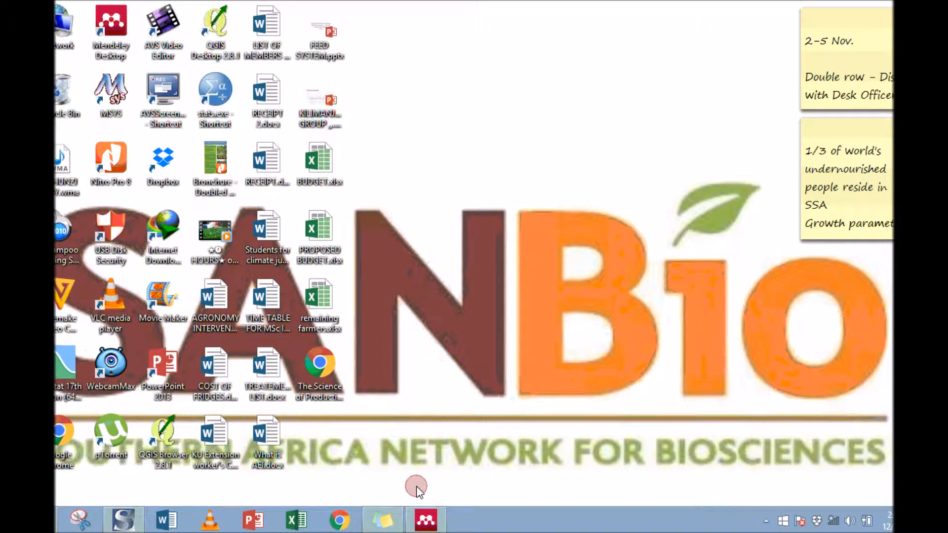
Launch Mendeley Desktop from its taskbar icon
left_click(425, 519)
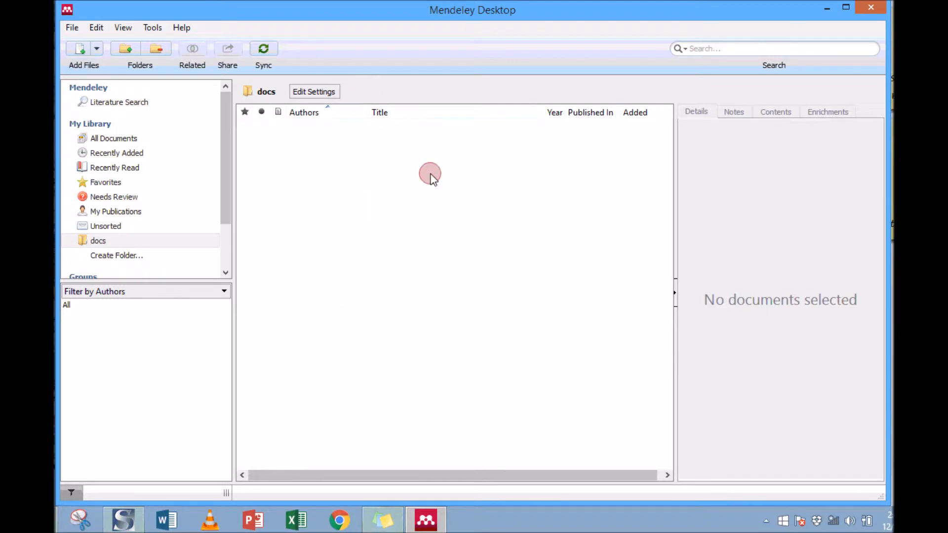
mouse_move(326, 236)
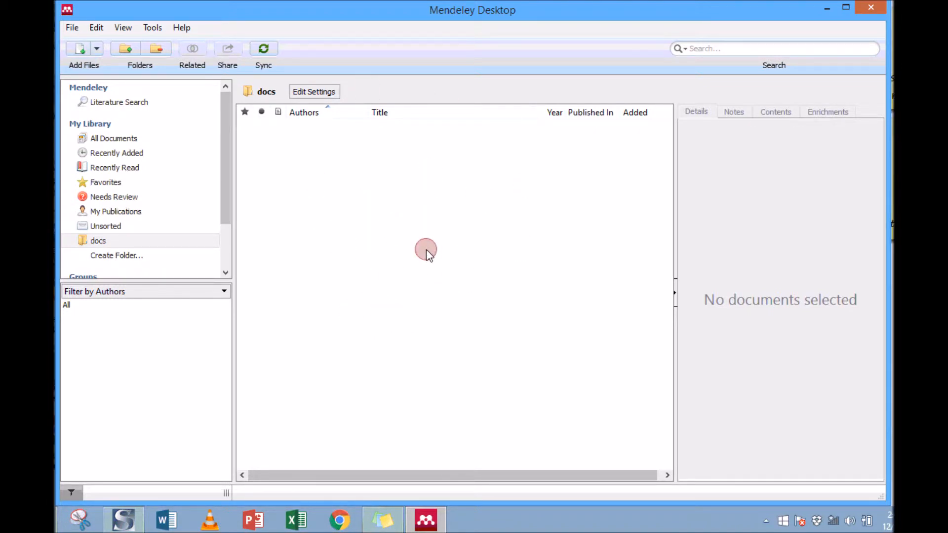
Import the three plant-physiology PDFs into docs via File > Add Files
left_click(71, 27)
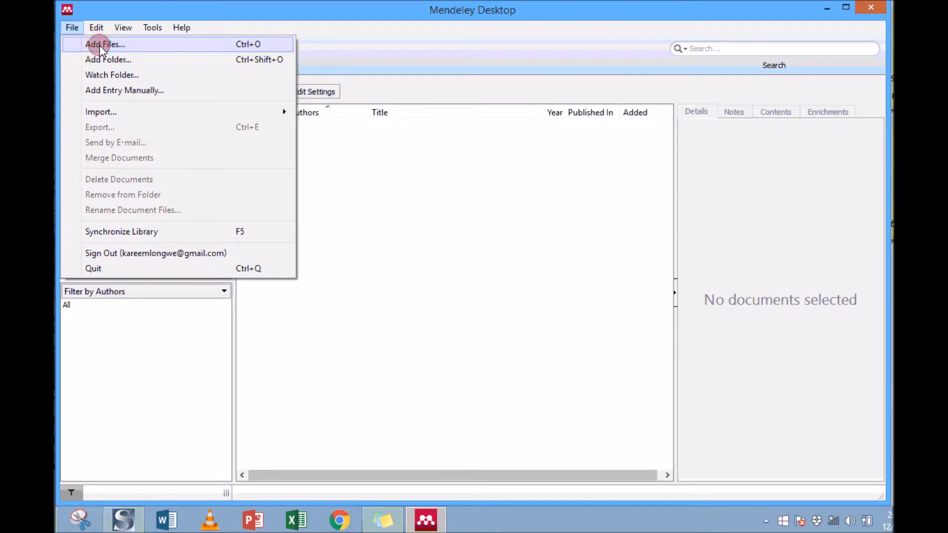
left_click(105, 44)
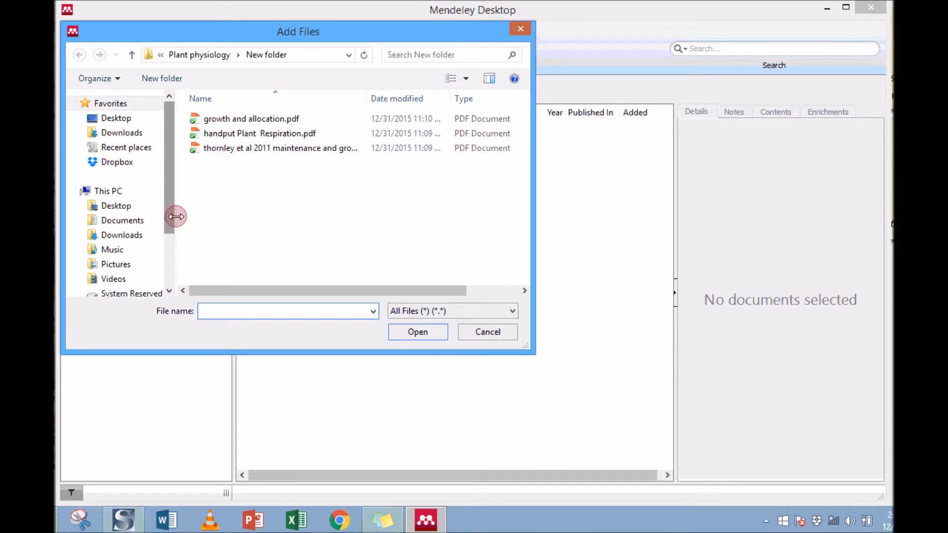
left_click(251, 119)
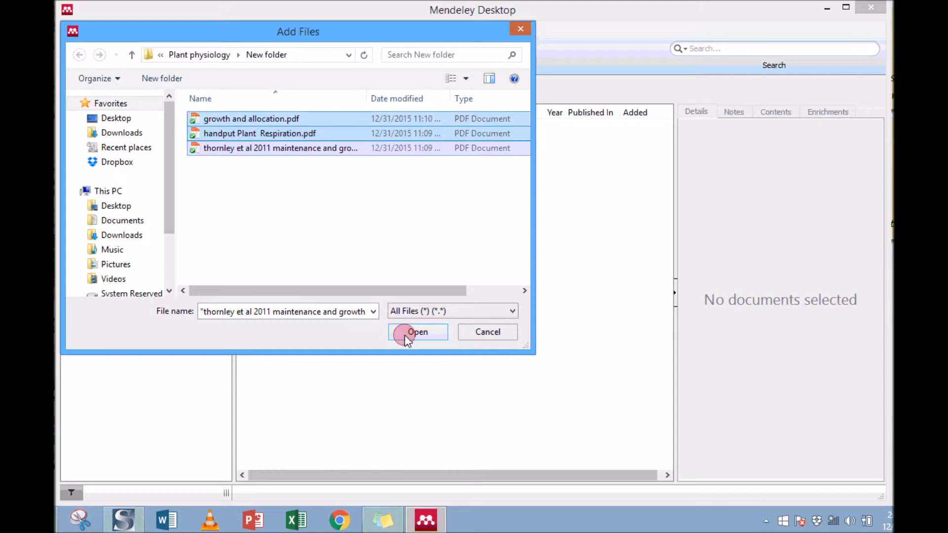
left_click(418, 332)
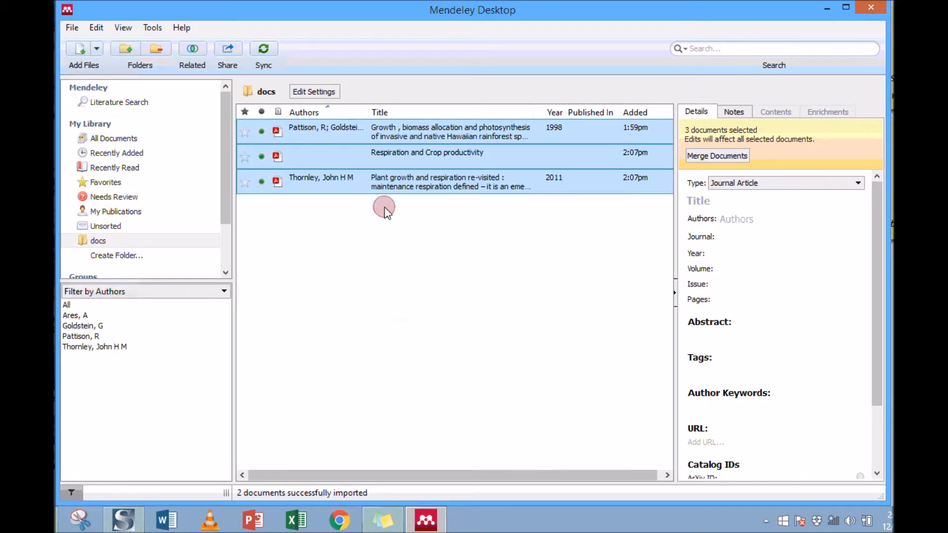
mouse_move(340, 272)
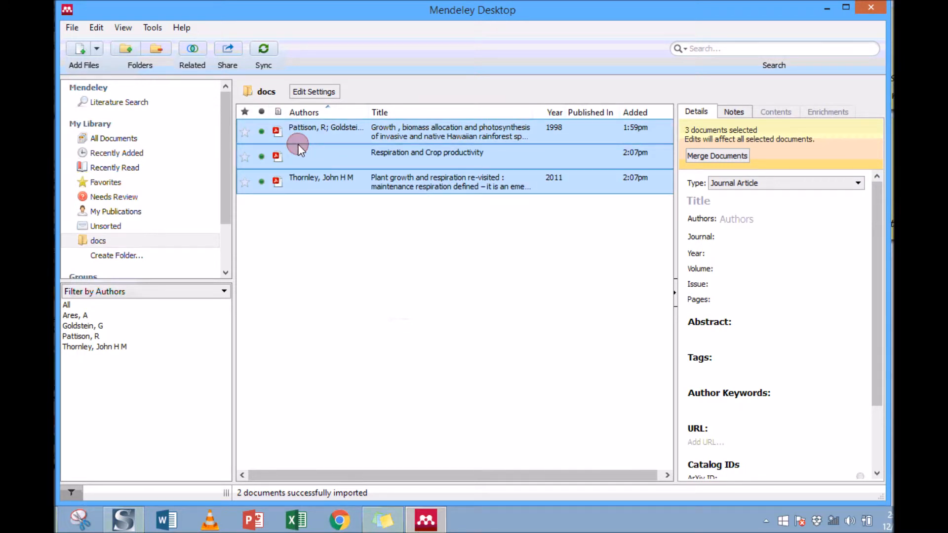
left_click(326, 131)
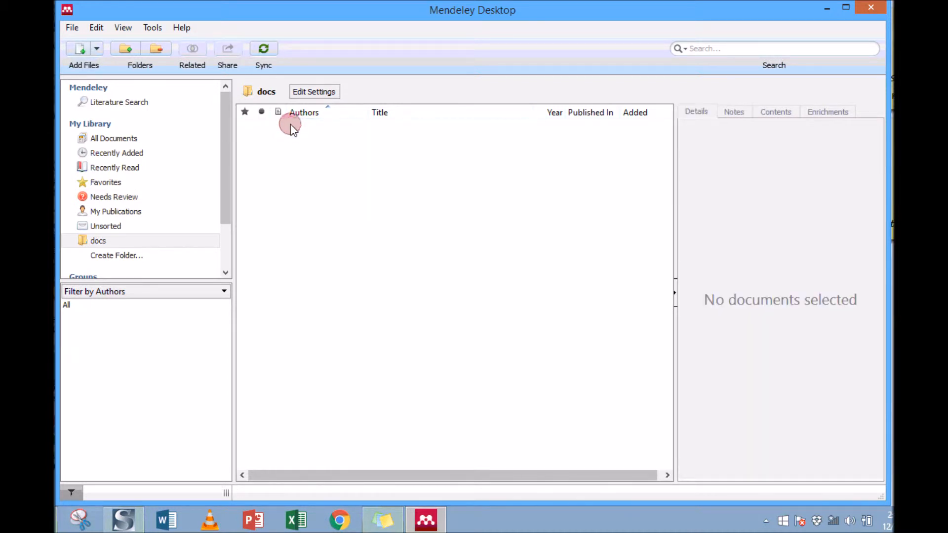
Choose Add Folder from the add-documents menu and select the Users folder
left_click(96, 48)
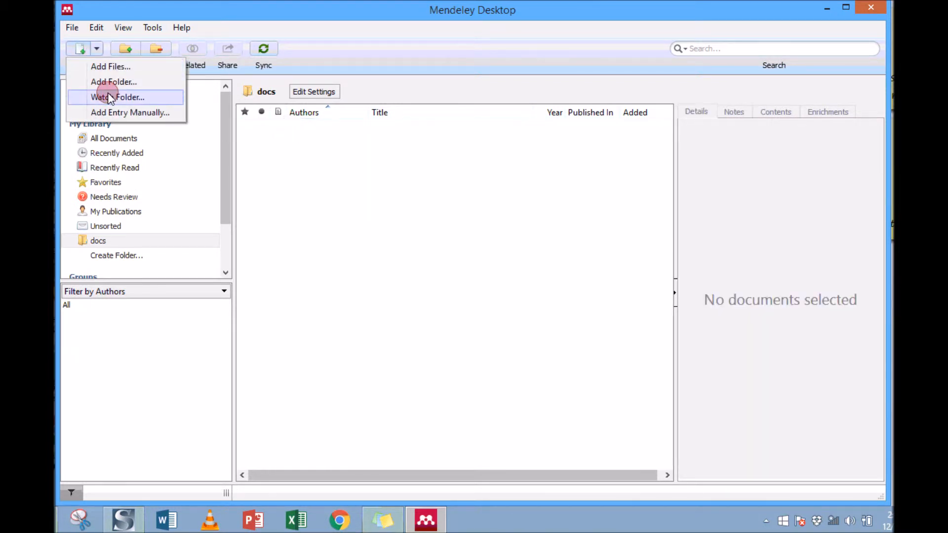
mouse_move(114, 82)
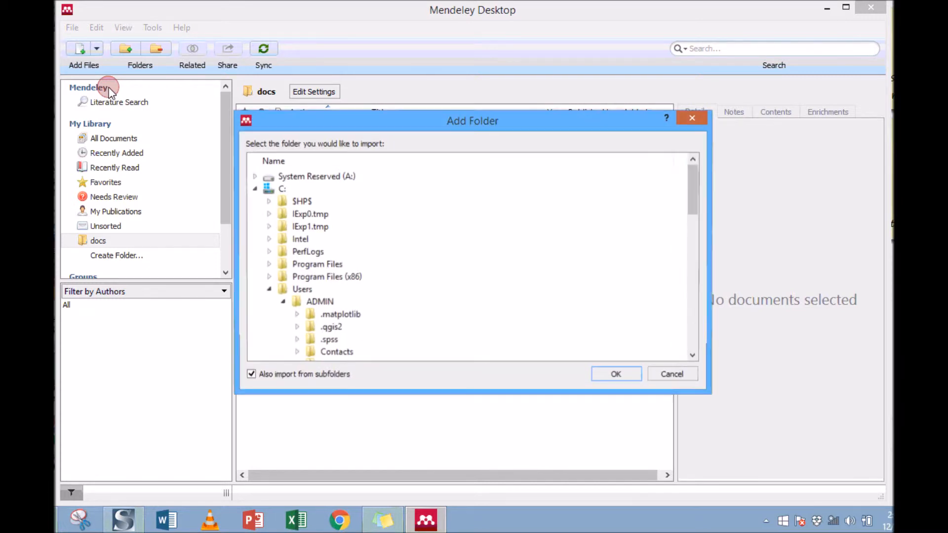
left_click(302, 289)
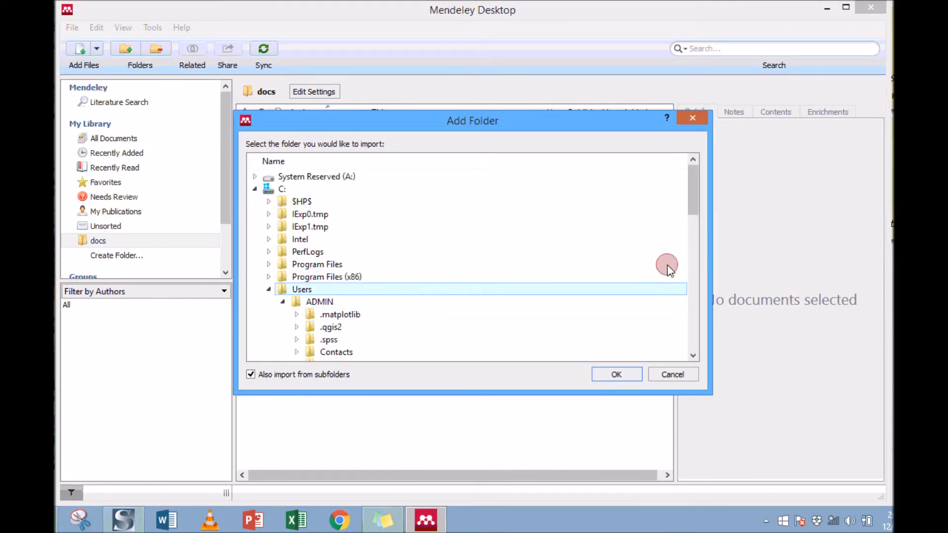
Scroll the folder tree and expand Dropbox toward MSc COURSEWORK
scroll("down", 3)
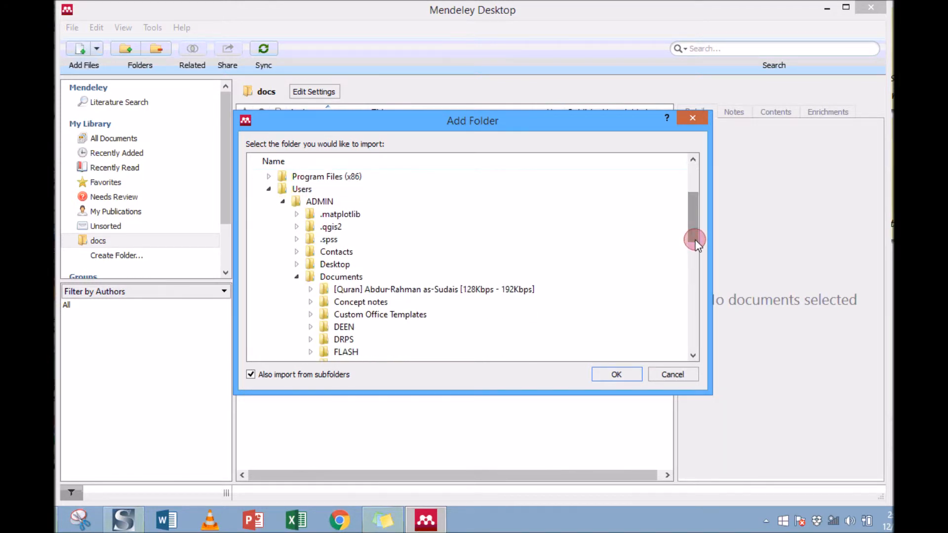
scroll("down", 3)
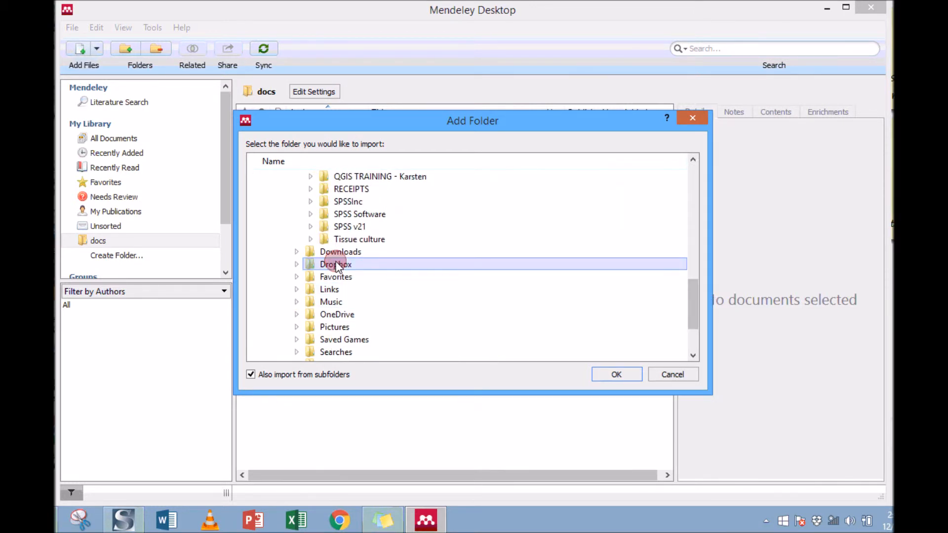
left_click(340, 252)
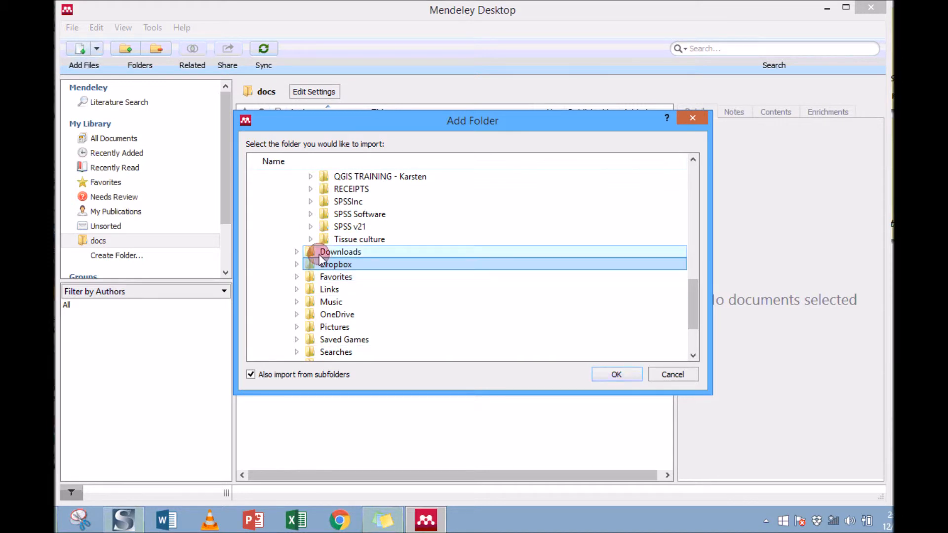
left_click(296, 264)
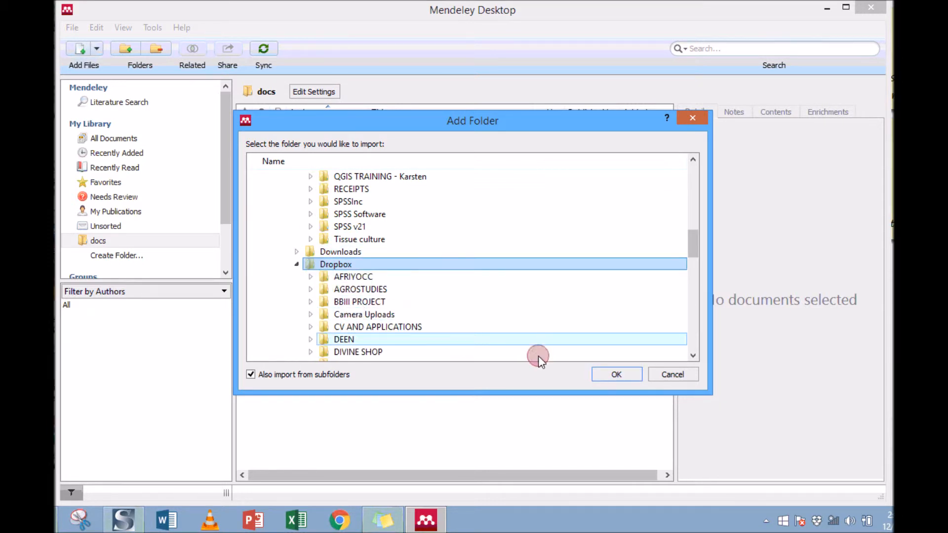
scroll("down", 3)
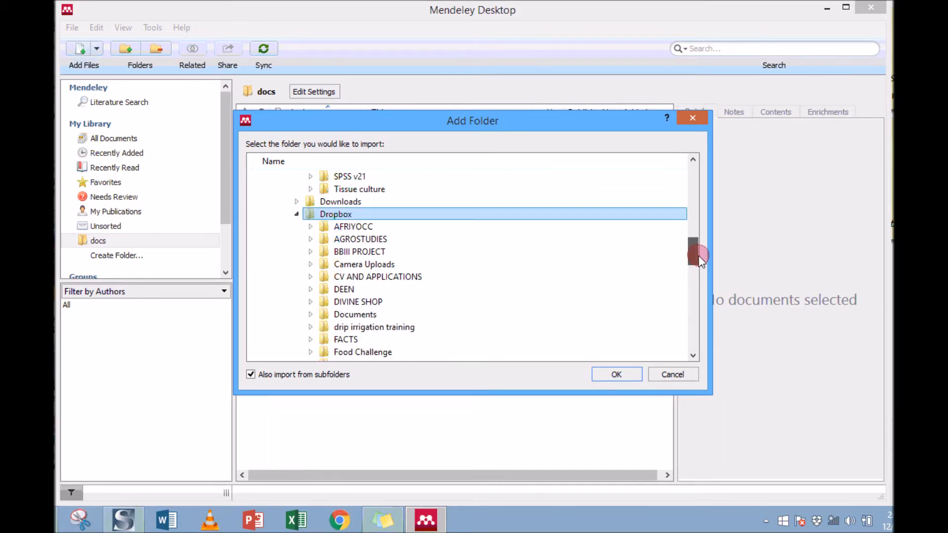
scroll("down", 3)
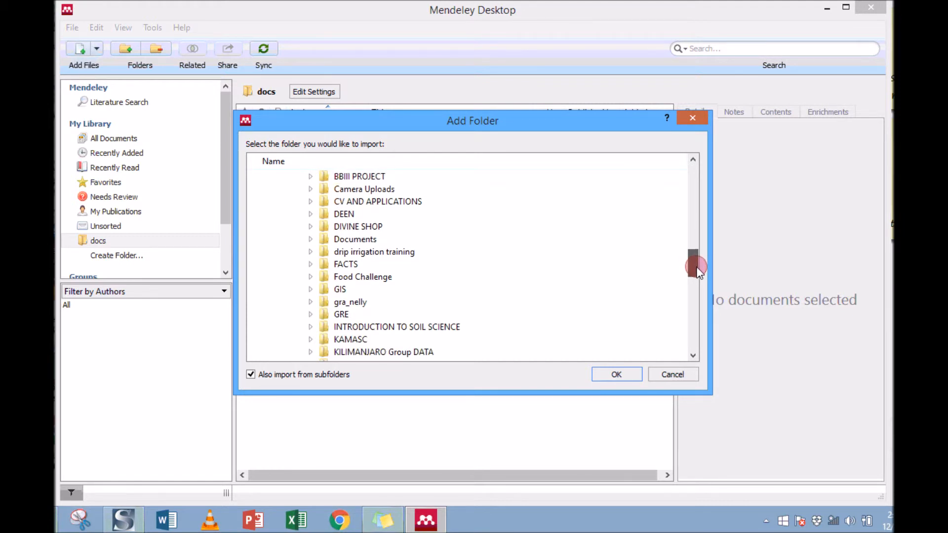
scroll("down", 3)
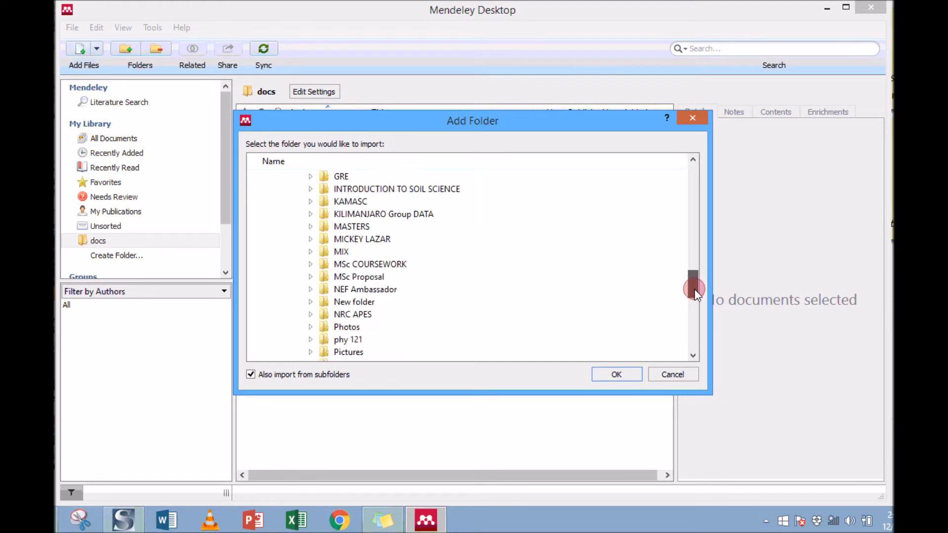
left_click(310, 252)
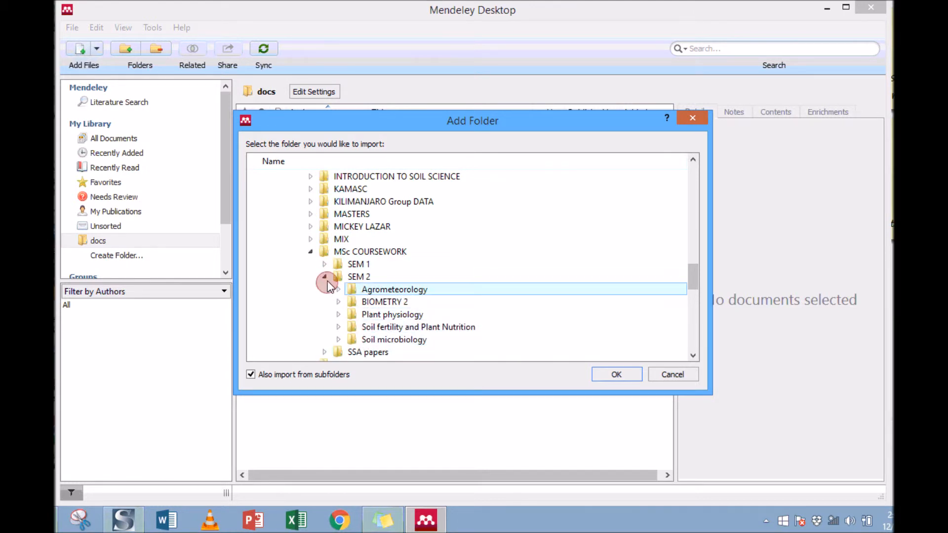
Expand SEM 2 > Plant physiology and select New folder for import
left_click(418, 327)
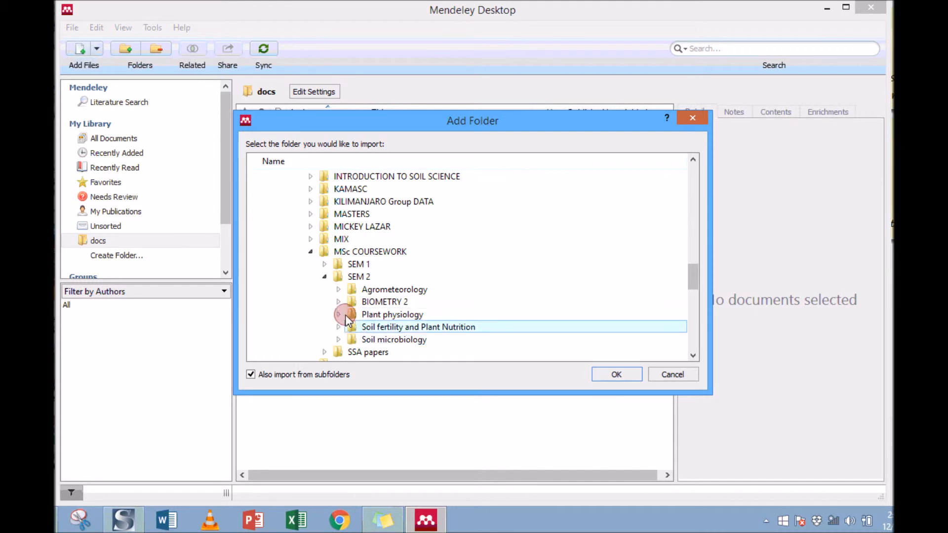
left_click(339, 302)
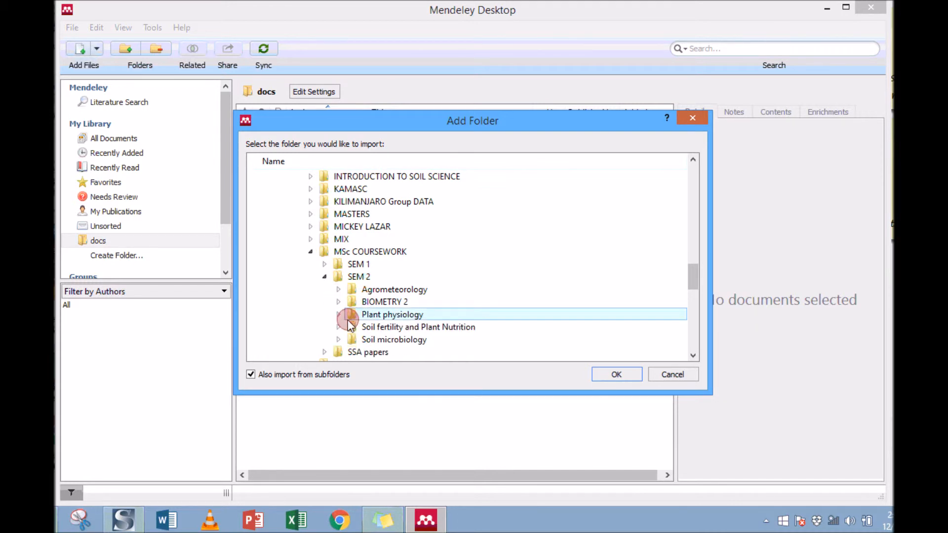
left_click(338, 315)
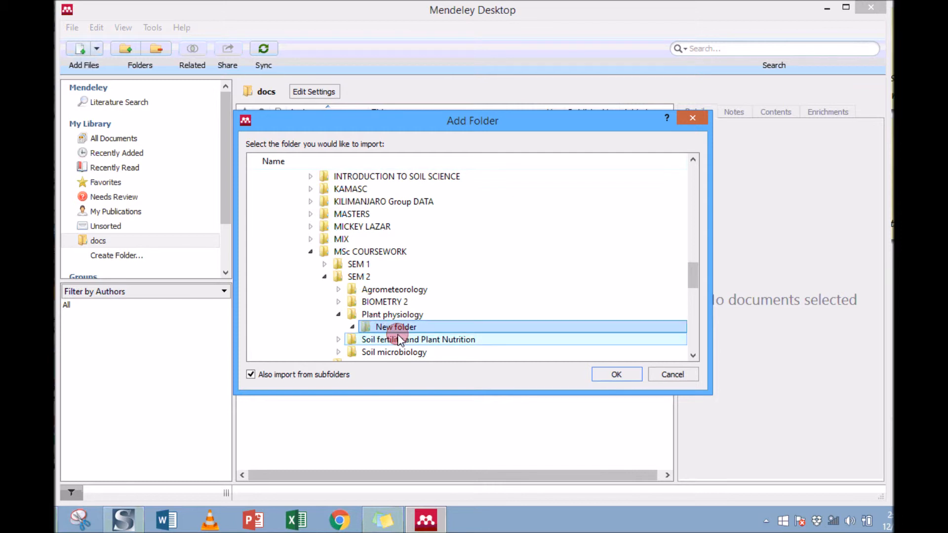
left_click(616, 374)
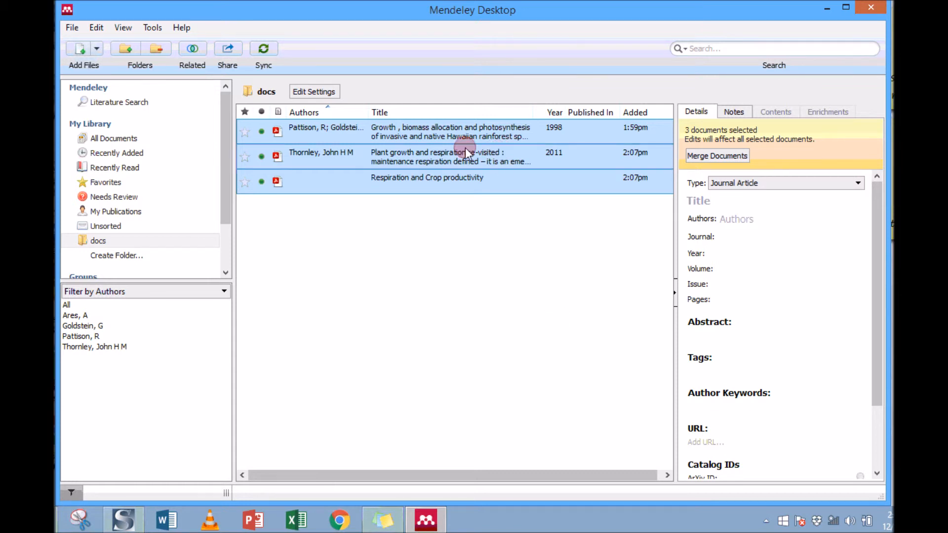
mouse_move(340, 232)
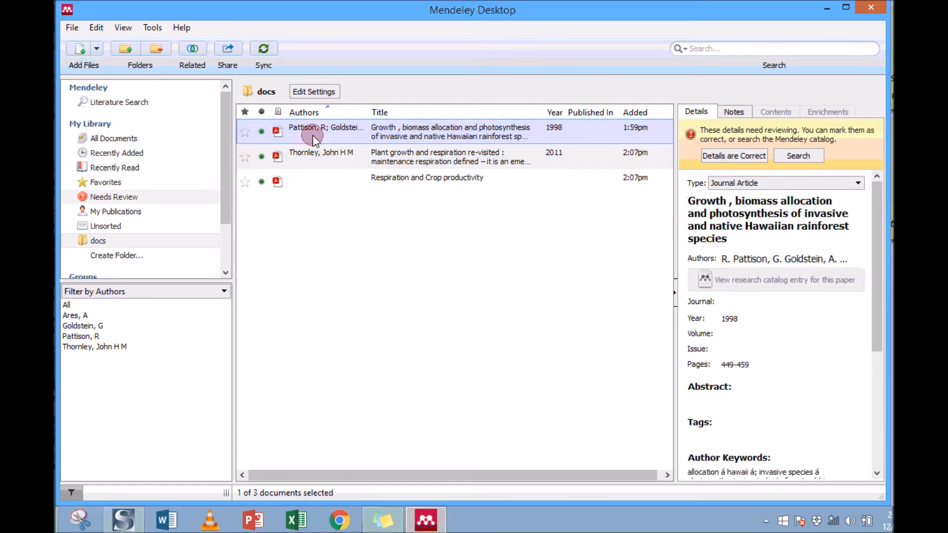
Open the Add Files dropdown arrow in the toolbar
left_click(96, 49)
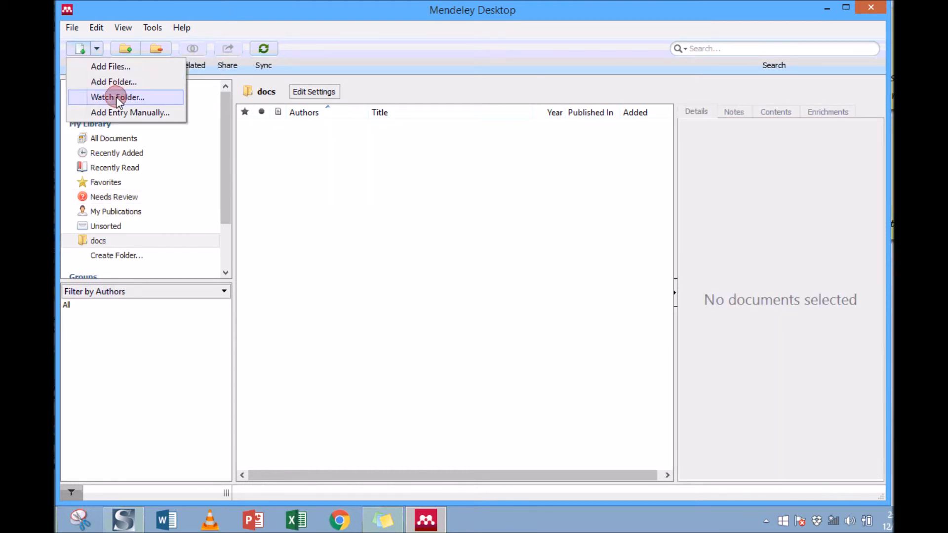
mouse_move(124, 99)
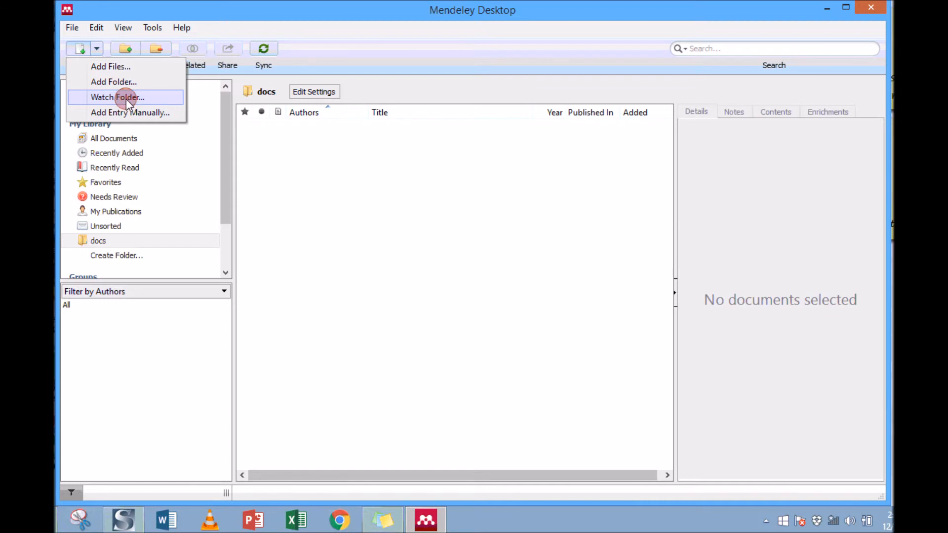
mouse_move(122, 102)
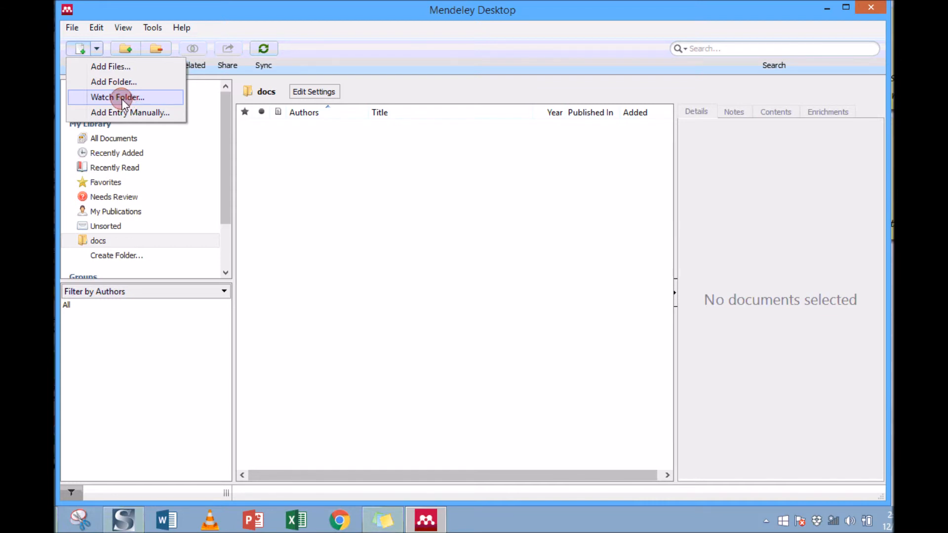
mouse_move(134, 112)
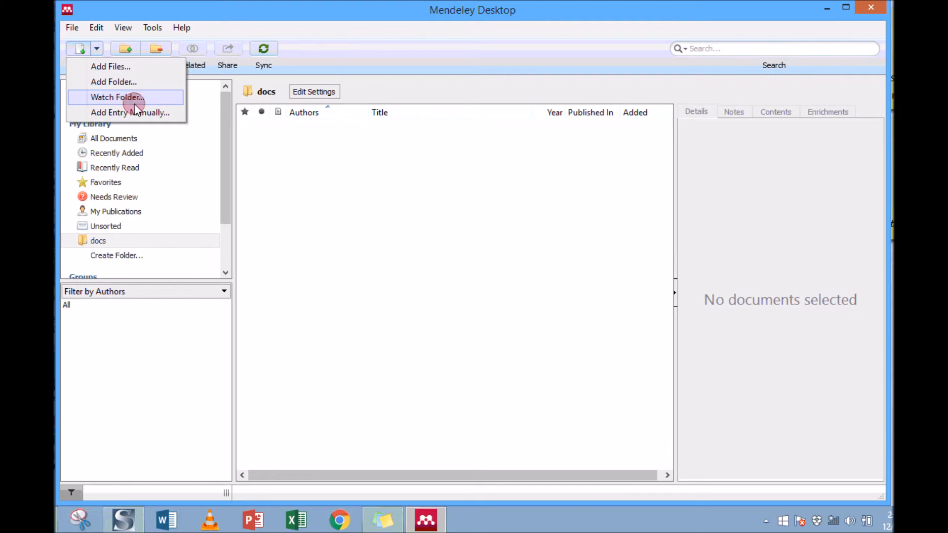
Choose Watch Folder... to open the Watched Folders options
left_click(116, 98)
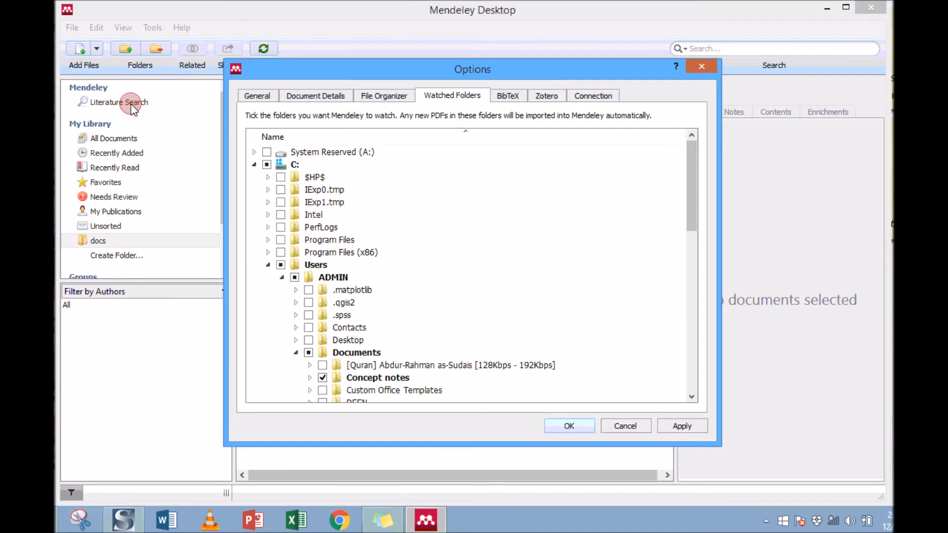
Confirm the watched-folders settings with OK and return to the library
left_click(378, 302)
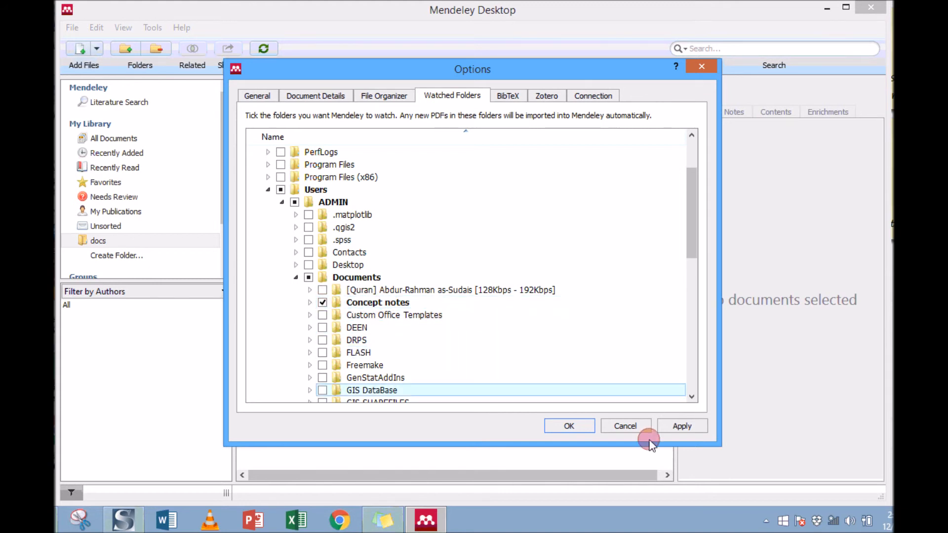
left_click(682, 426)
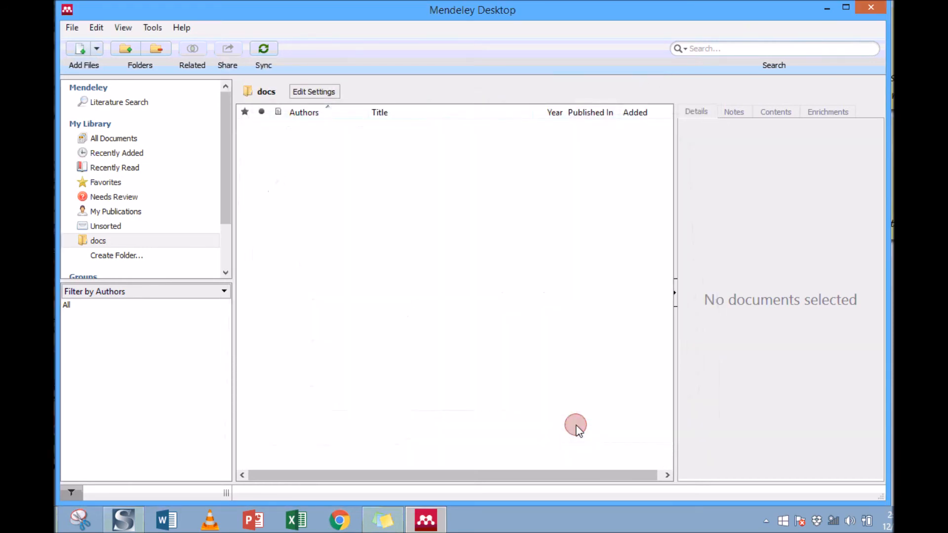
left_click(114, 138)
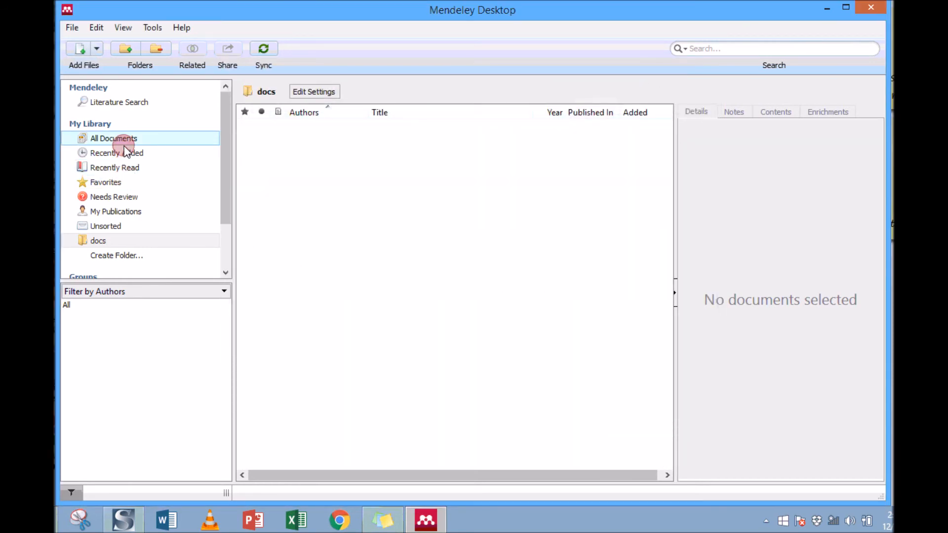
Show All Documents and select the untitled Soediono, Budi paper
left_click(113, 138)
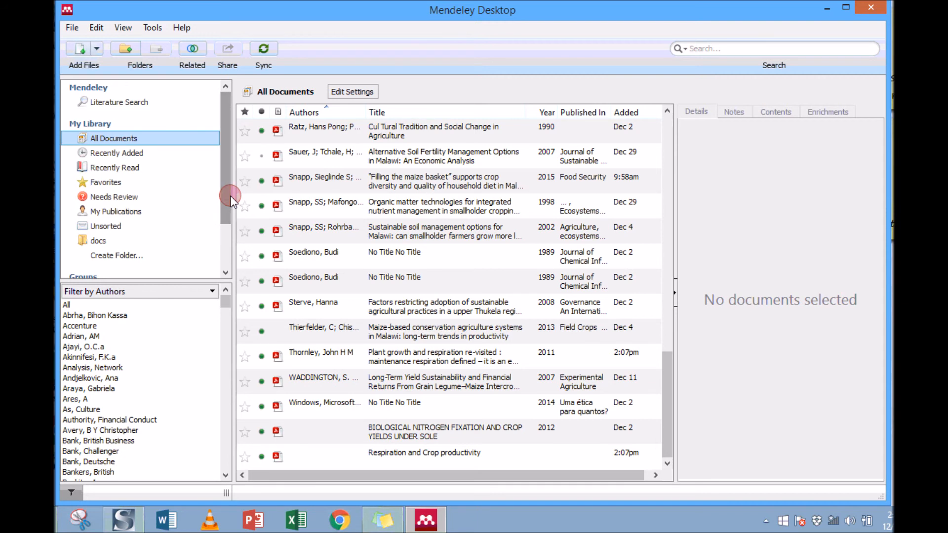
left_click(394, 252)
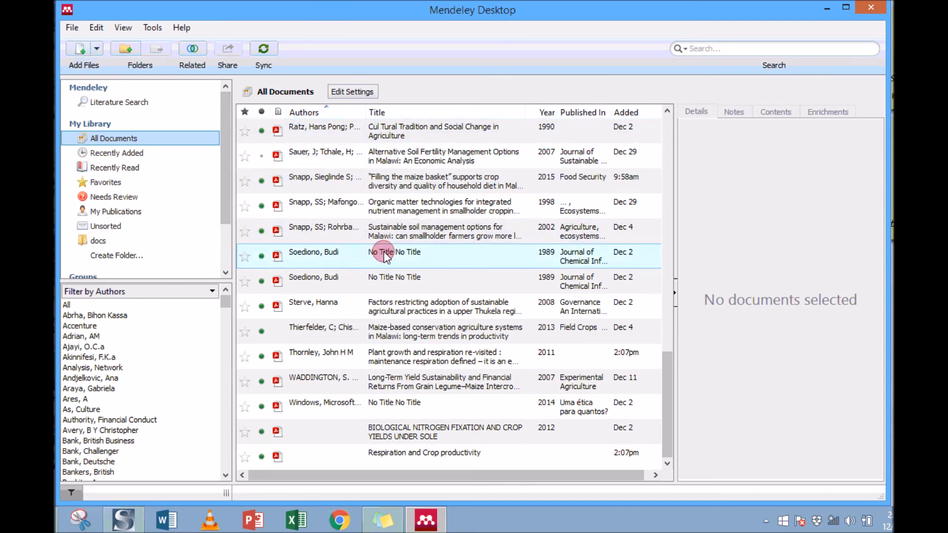